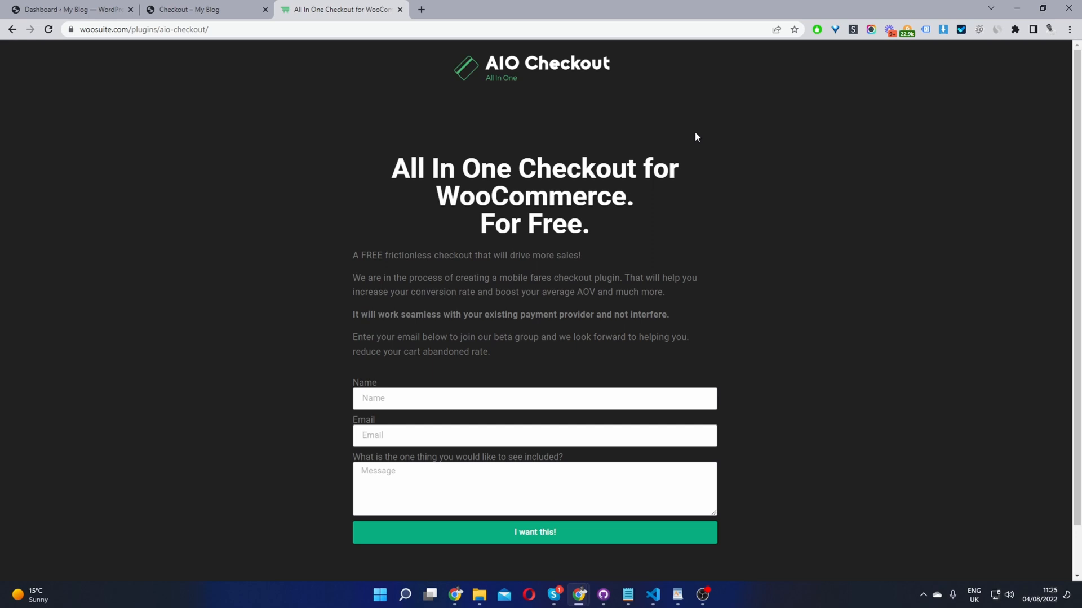
Switch to the 'Dashboard – My Blog' tab showing the WordPress admin.
{"action": "left_click", "coordinate": [69, 9]}
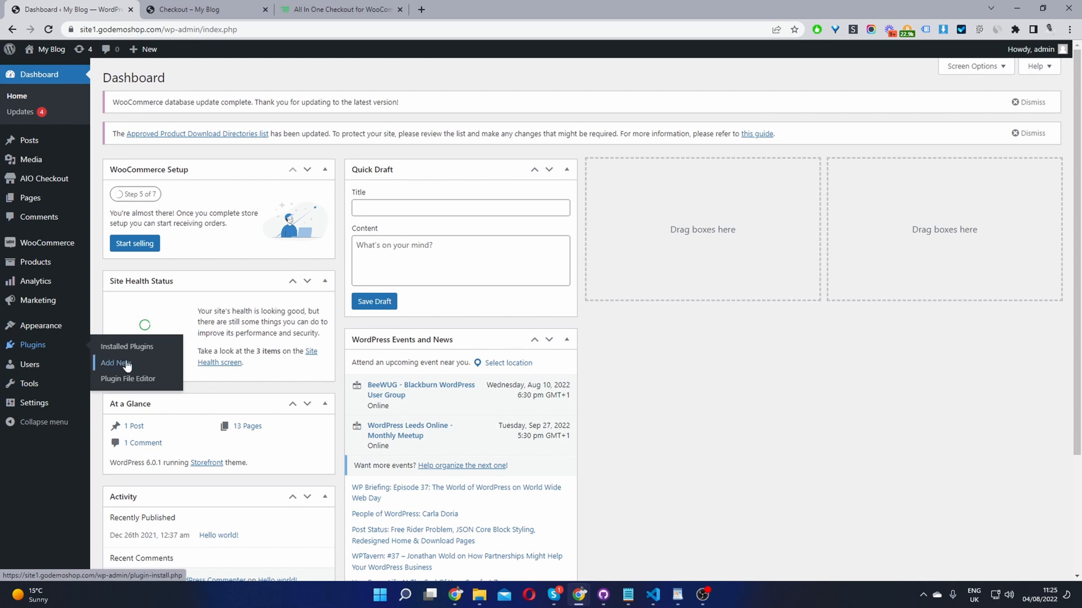
{"action": "mouse_move", "coordinate": [43, 179]}
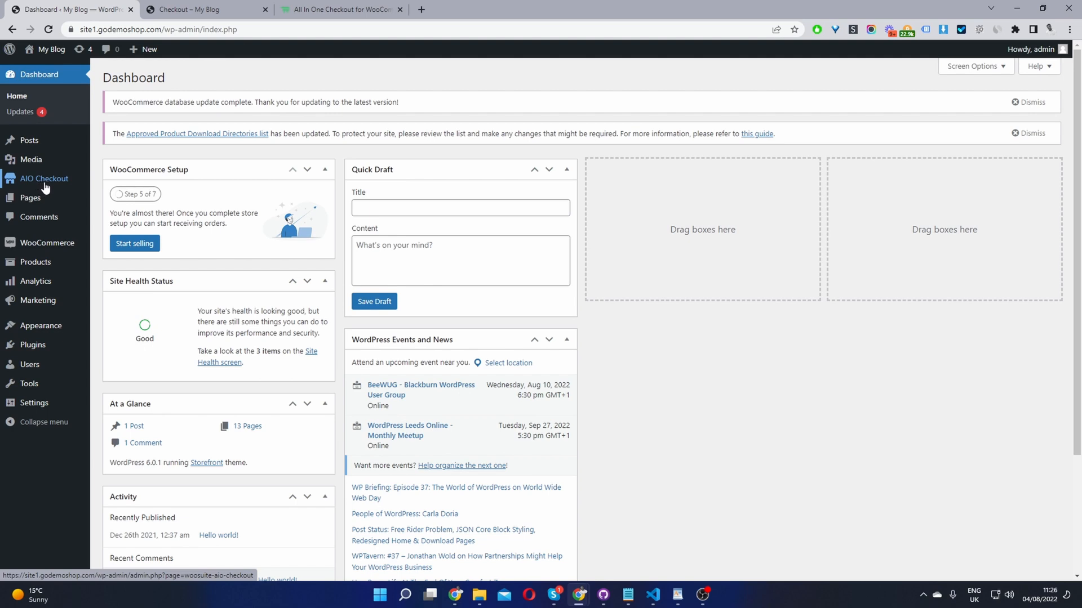
Choose AIO Checkout under Plugins in the admin sidebar.
{"action": "left_click", "coordinate": [44, 178]}
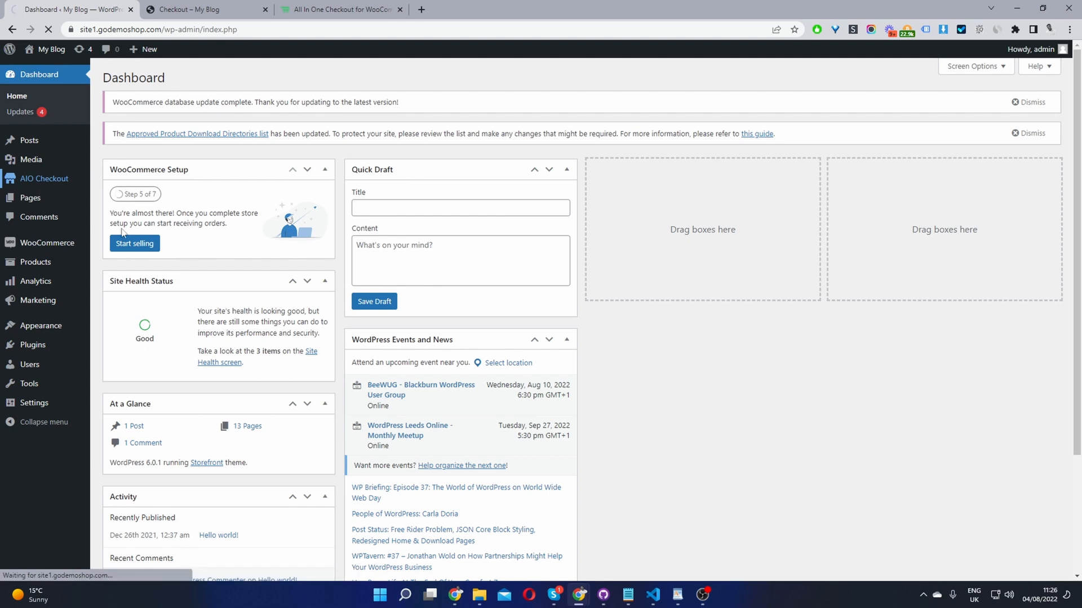
Create a new checkout to reach the builder's billing details fields.
{"action": "left_click", "coordinate": [44, 178]}
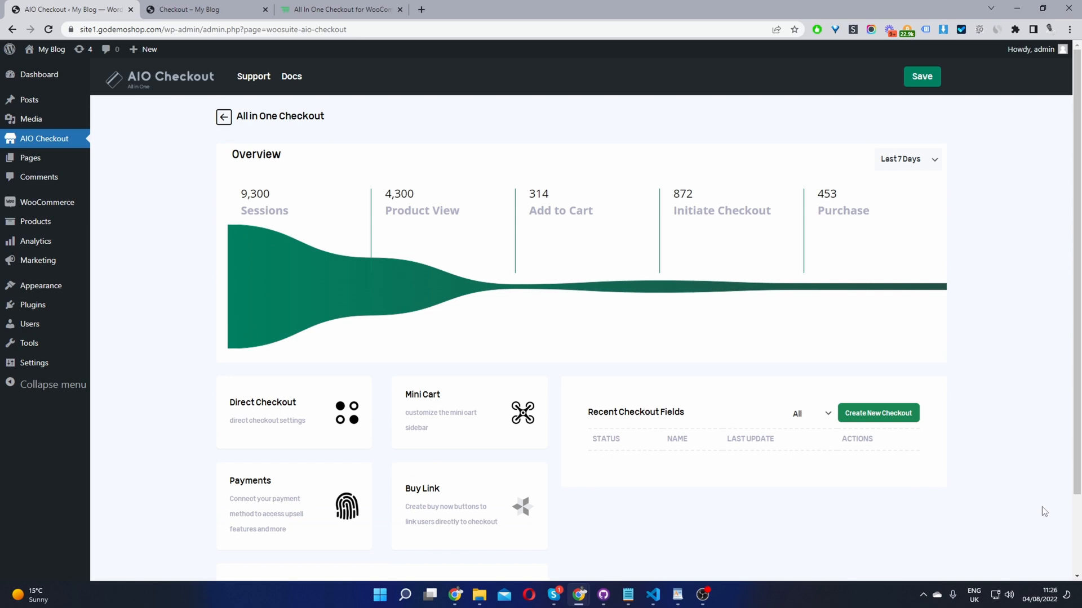
{"action": "mouse_move", "coordinate": [935, 454]}
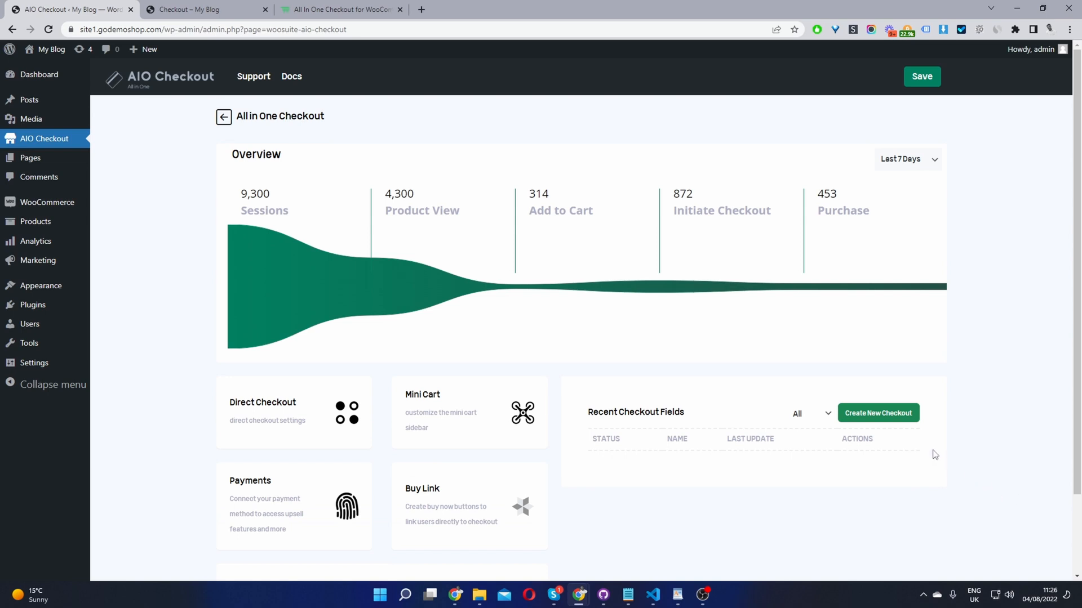
{"action": "left_click", "coordinate": [878, 412]}
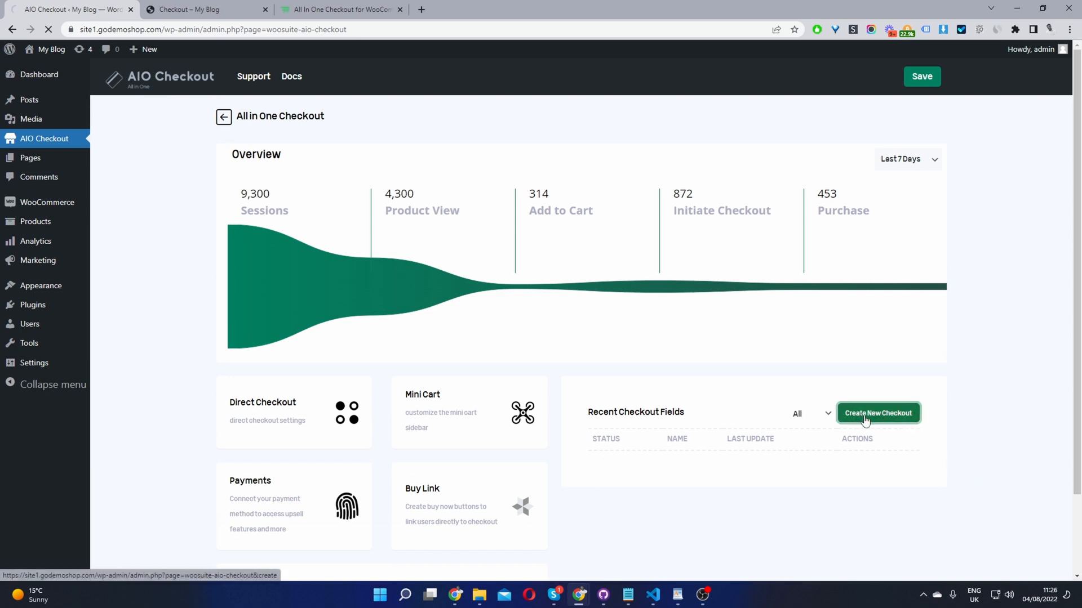
{"action": "left_click", "coordinate": [878, 413]}
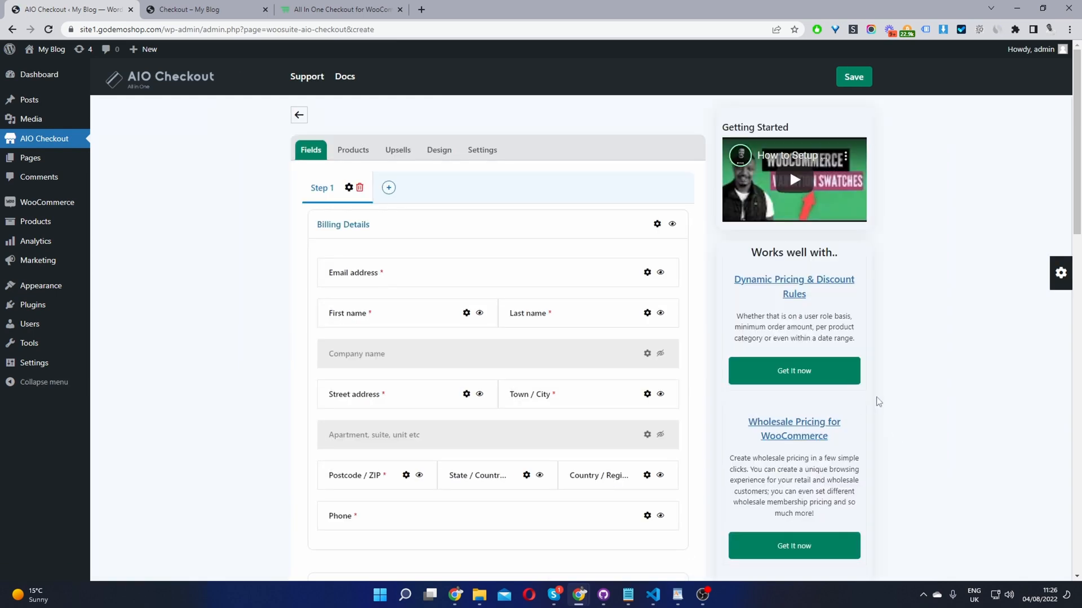
{"action": "mouse_move", "coordinate": [552, 276]}
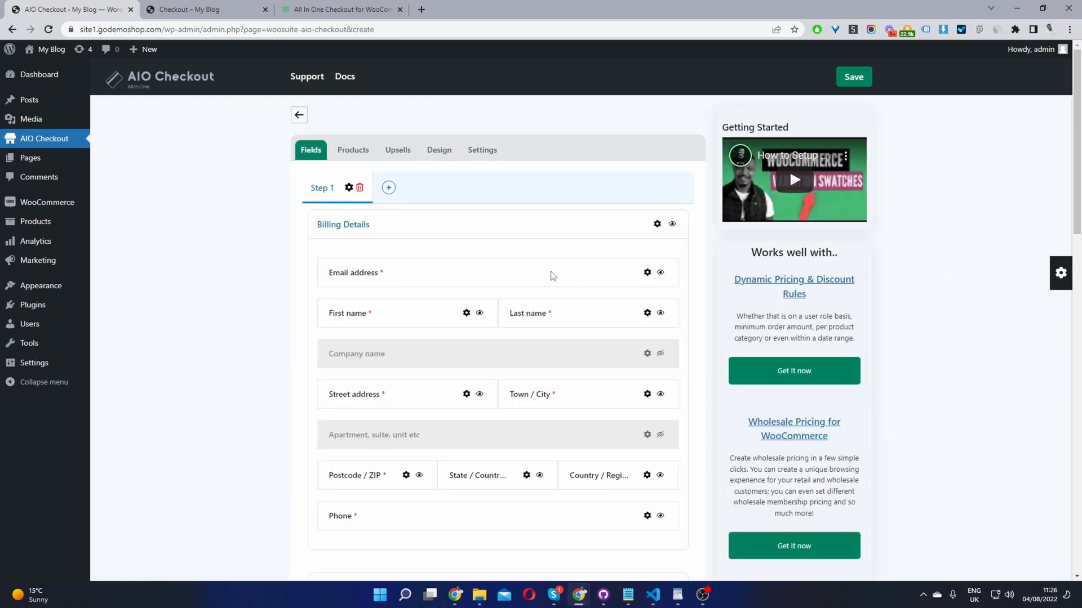
{"action": "mouse_move", "coordinate": [528, 288]}
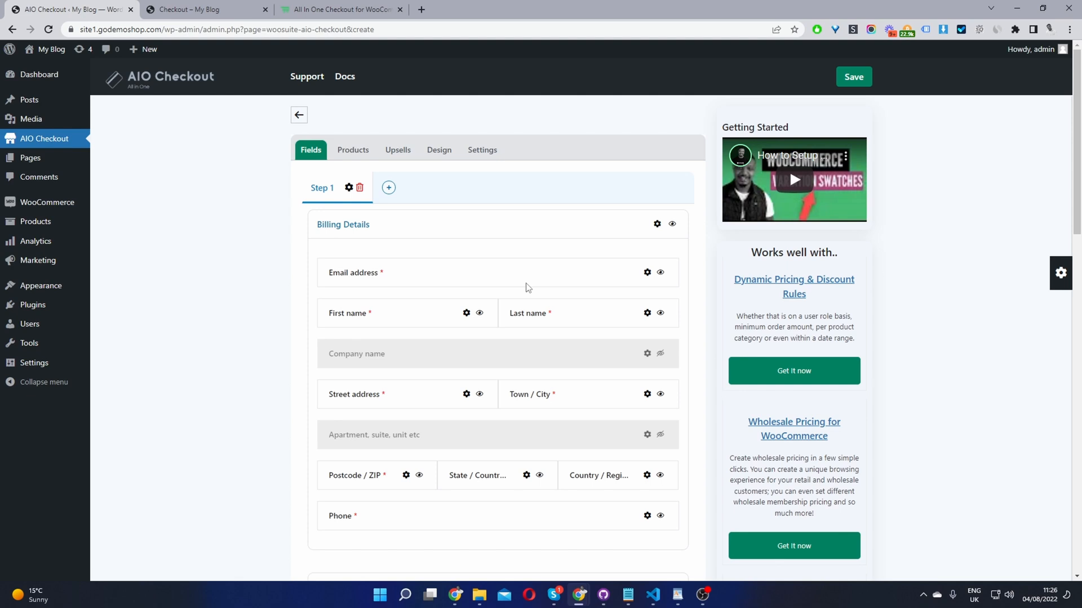
Enable the checkout and name it 'default checkout', applying to Everyone.
{"action": "left_click", "coordinate": [482, 149]}
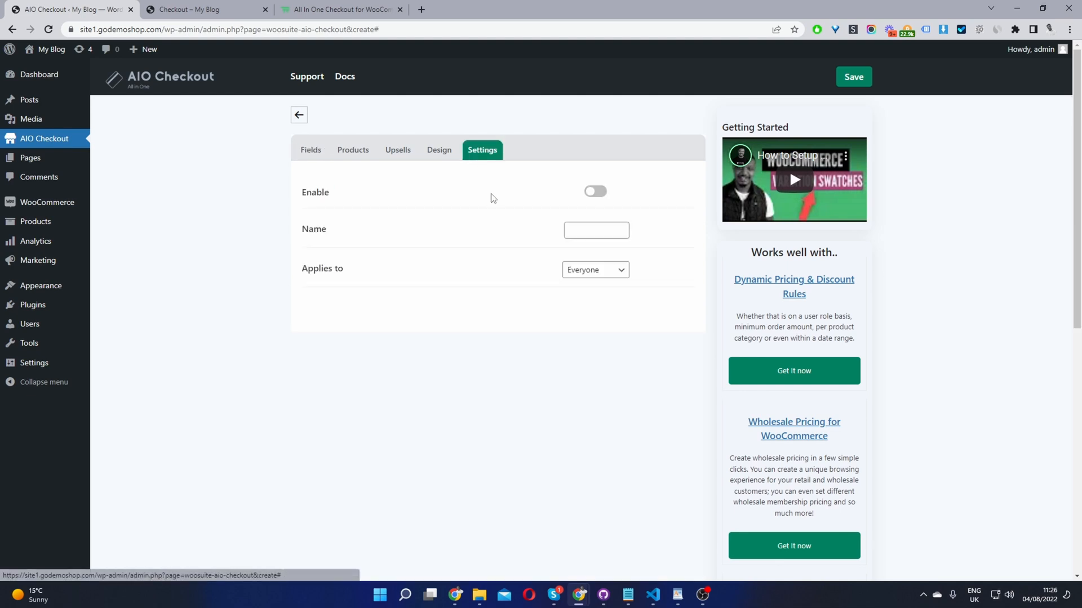
{"action": "left_click", "coordinate": [595, 191]}
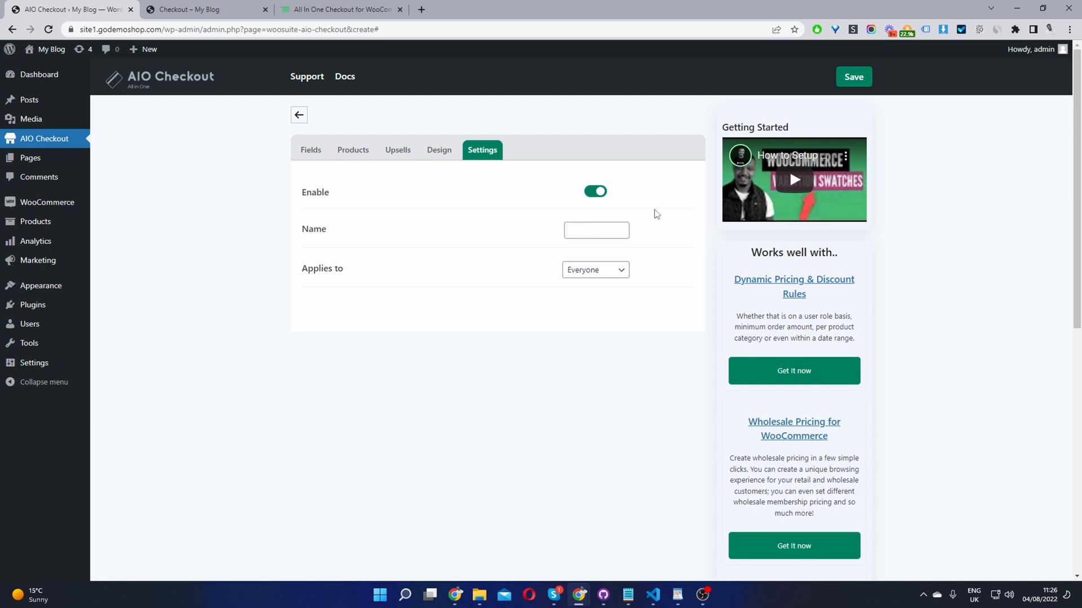
{"action": "mouse_move", "coordinate": [651, 226]}
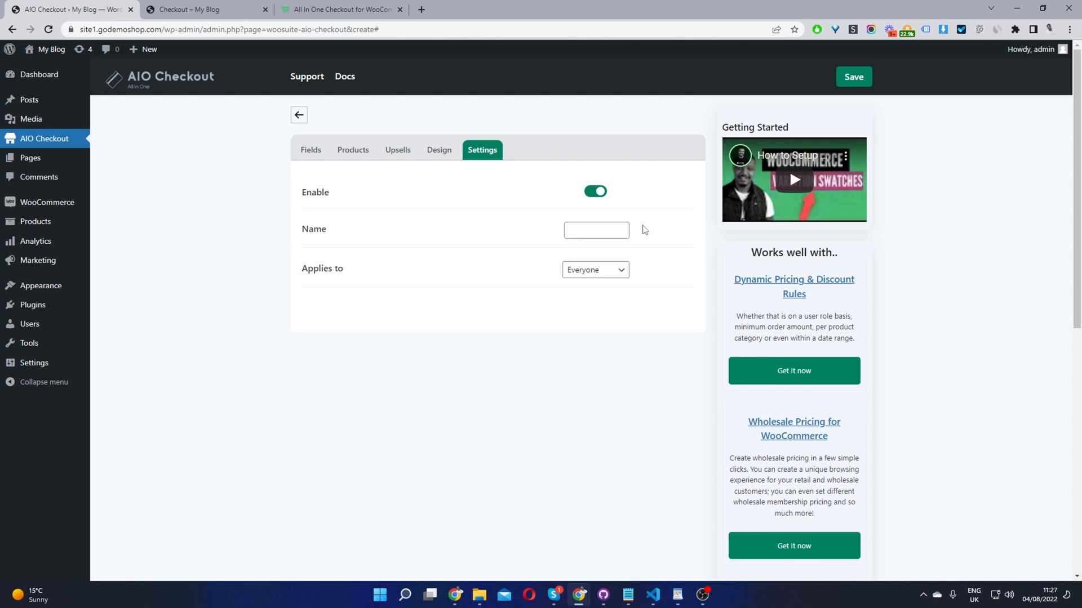
{"action": "type", "text": "default checkout"}
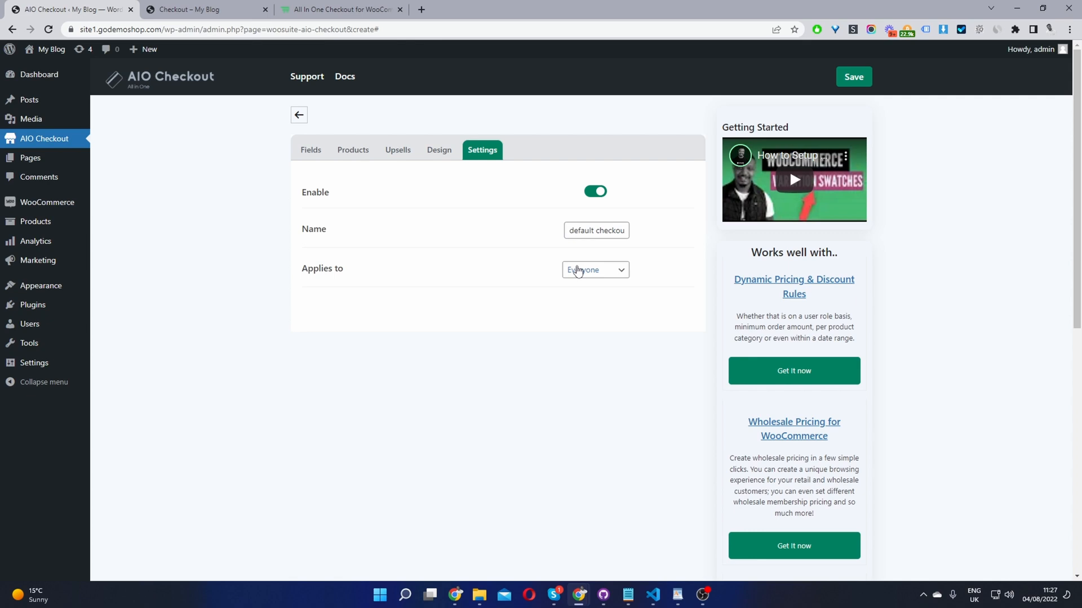
{"action": "mouse_move", "coordinate": [271, 44]}
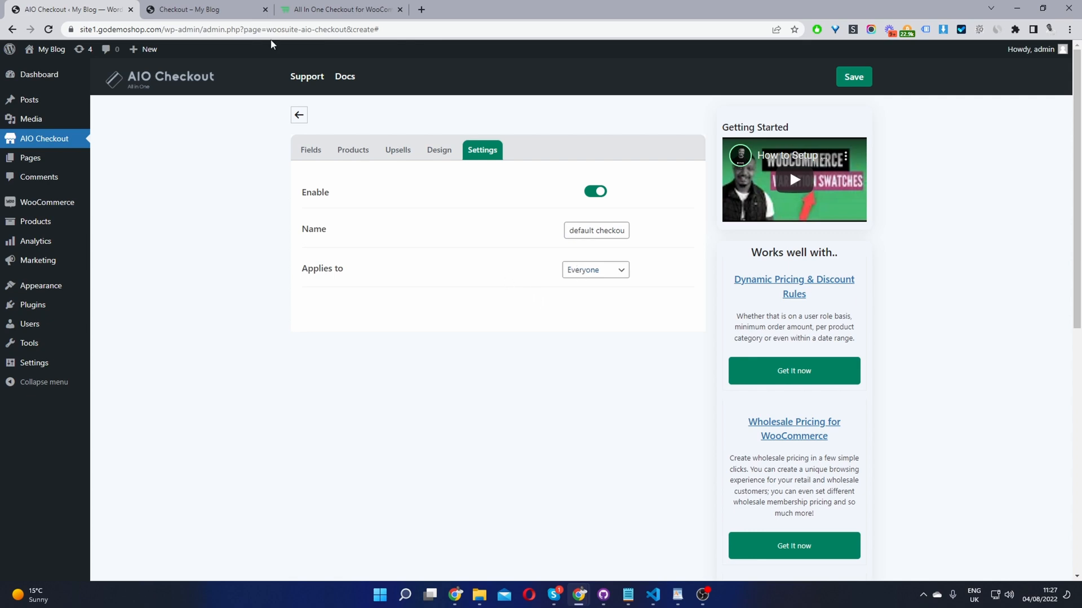
Look over the store's current checkout page in the Checkout tab.
{"action": "left_click", "coordinate": [207, 9]}
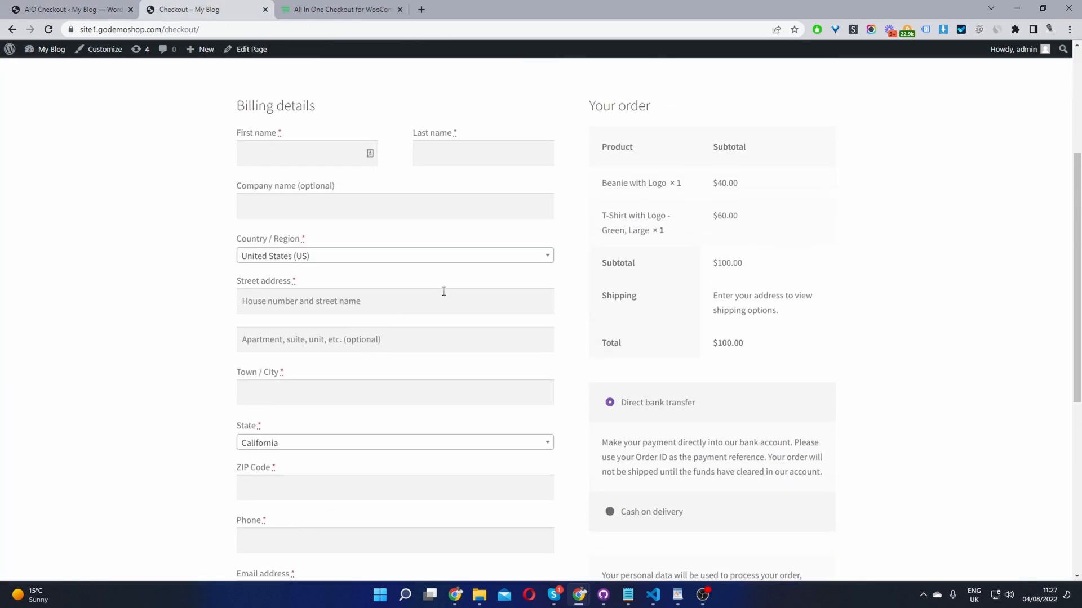
{"action": "scroll", "scroll_direction": "down", "scroll_amount": 3}
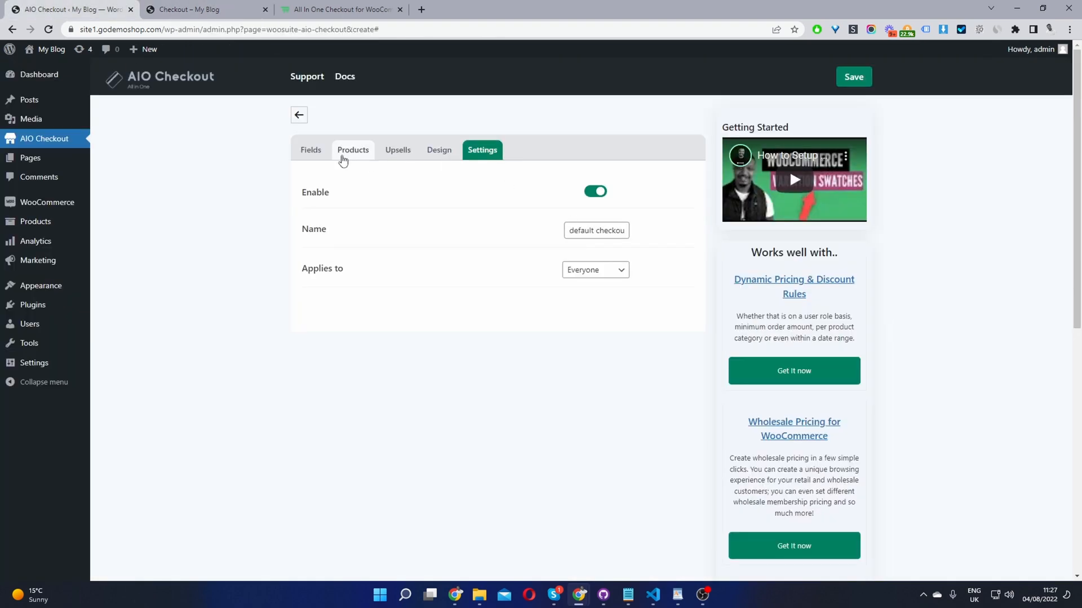
Hide the billing Phone field with its eye icon on the Fields tab.
{"action": "left_click", "coordinate": [311, 150]}
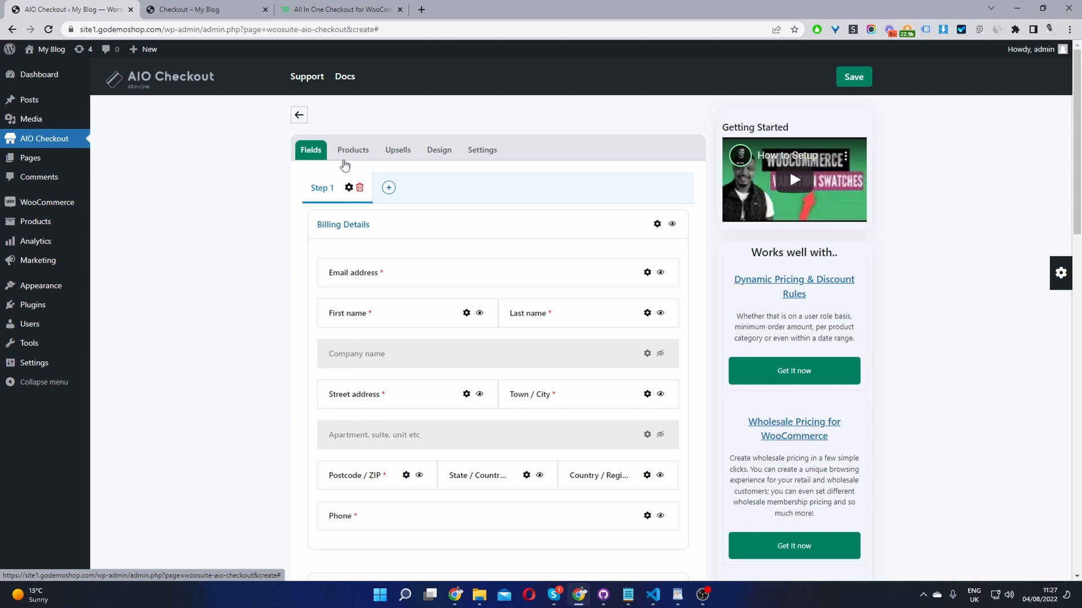
{"action": "scroll", "scroll_direction": "down", "scroll_amount": 3}
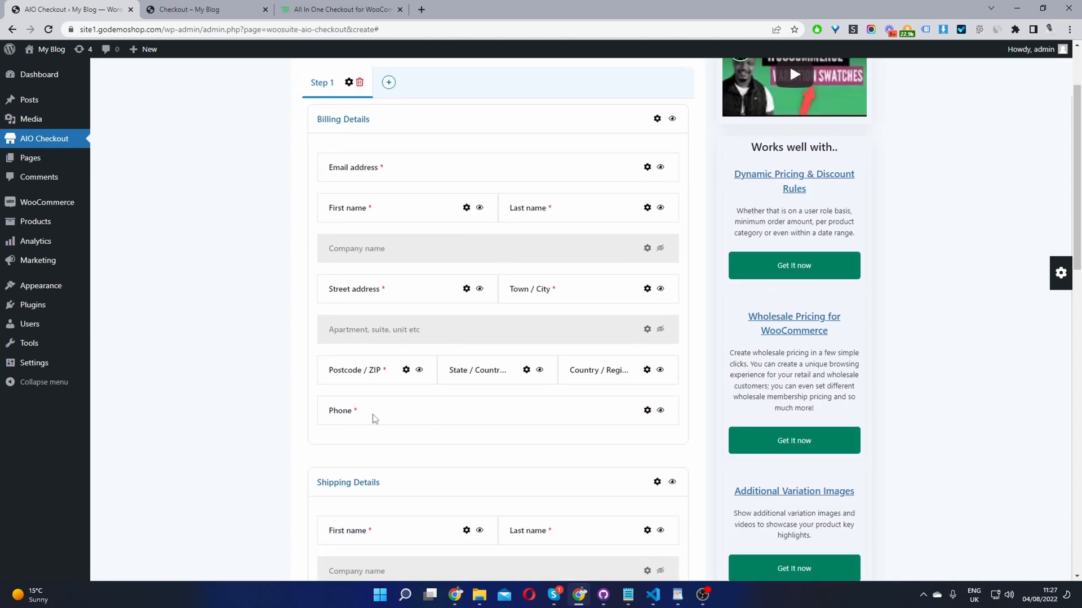
{"action": "mouse_move", "coordinate": [658, 411]}
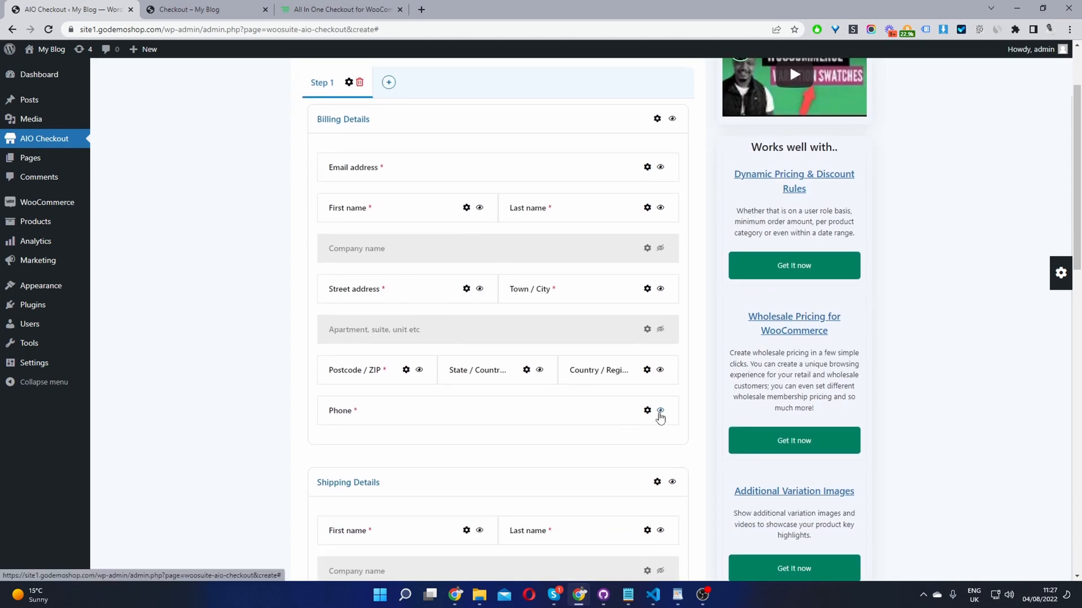
{"action": "left_click", "coordinate": [658, 411]}
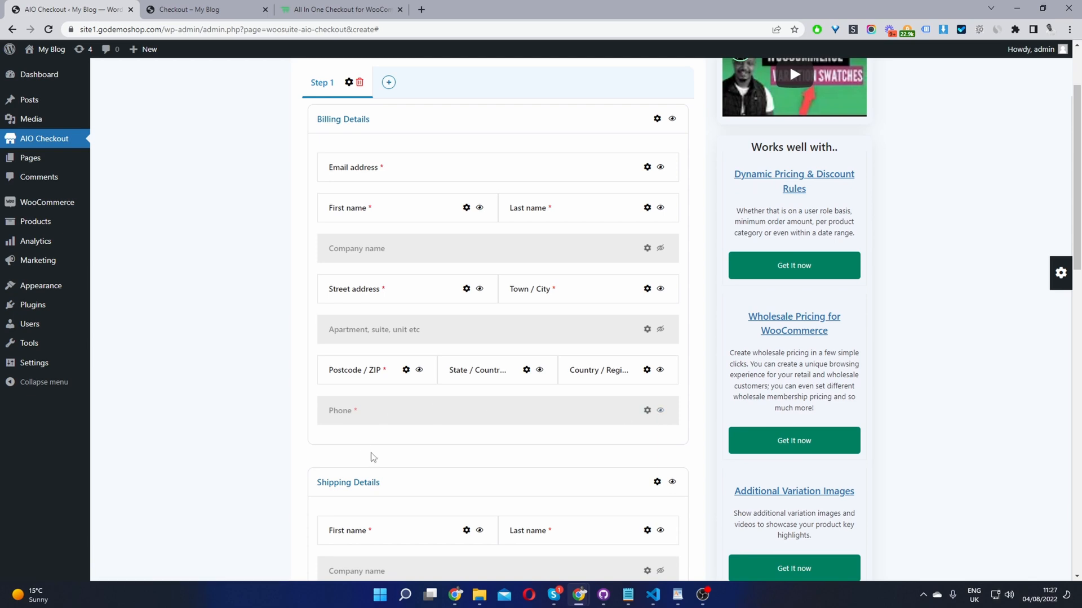
{"action": "scroll", "scroll_direction": "up", "scroll_amount": 3}
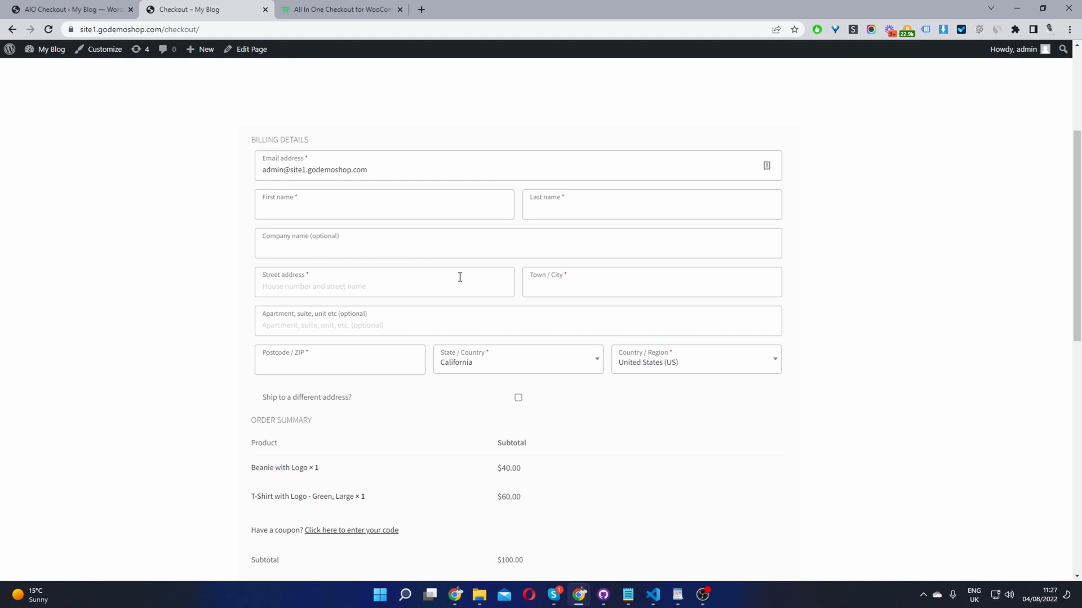
Scroll the store checkout to confirm no phone field appears.
{"action": "scroll", "scroll_direction": "down", "scroll_amount": 3}
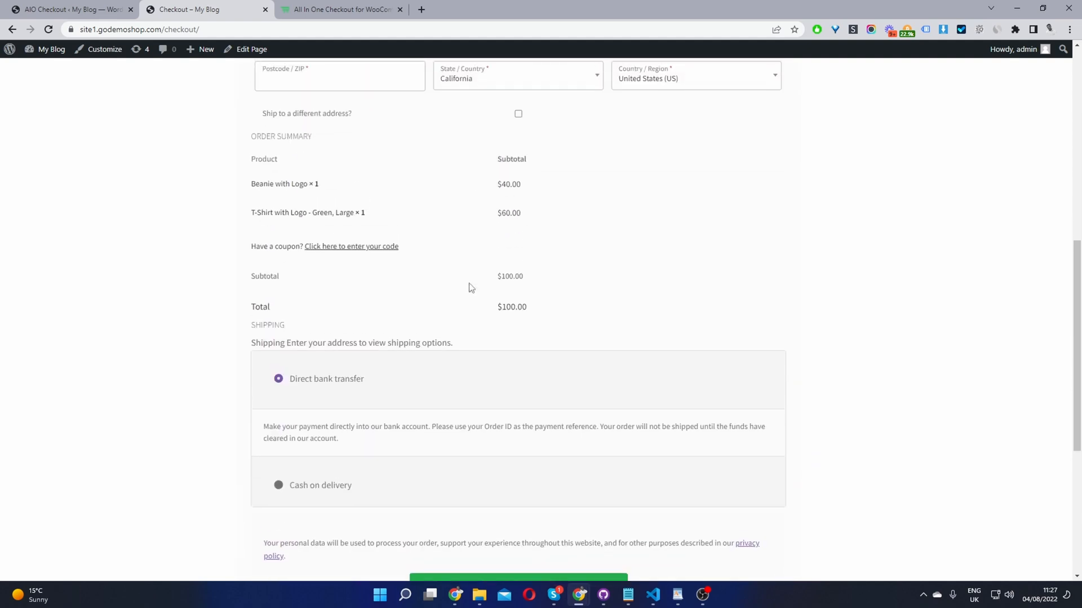
{"action": "scroll", "scroll_direction": "up", "scroll_amount": 3}
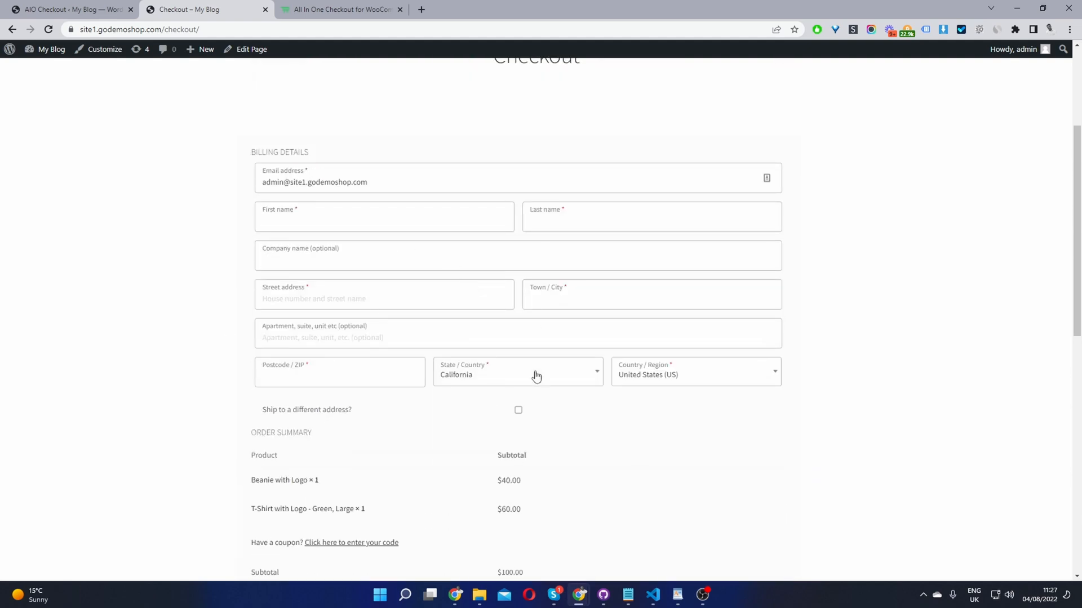
{"action": "scroll", "scroll_direction": "up", "scroll_amount": 3}
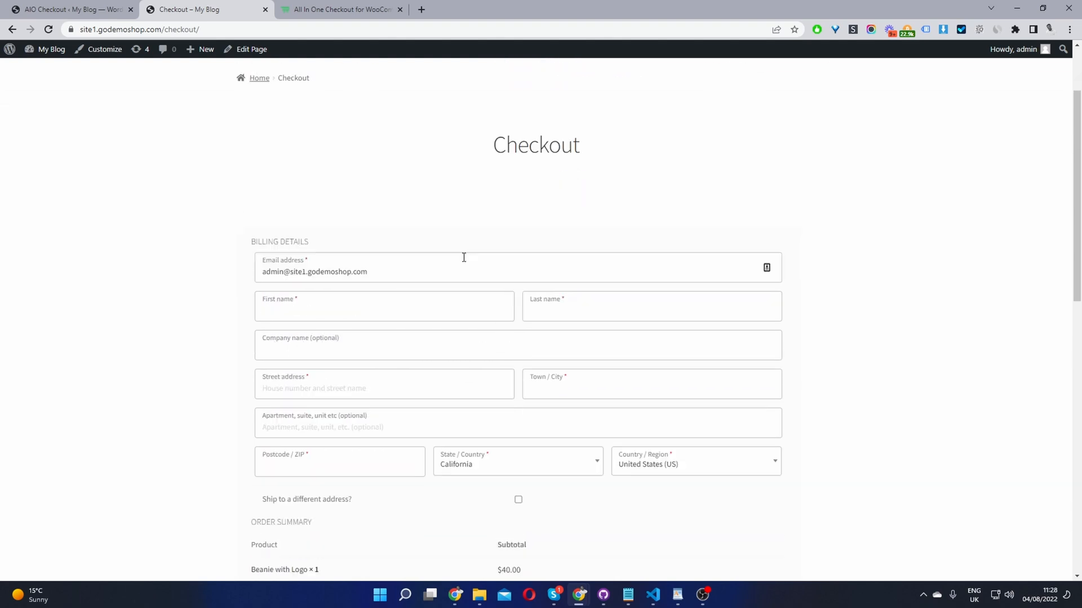
{"action": "mouse_move", "coordinate": [359, 142]}
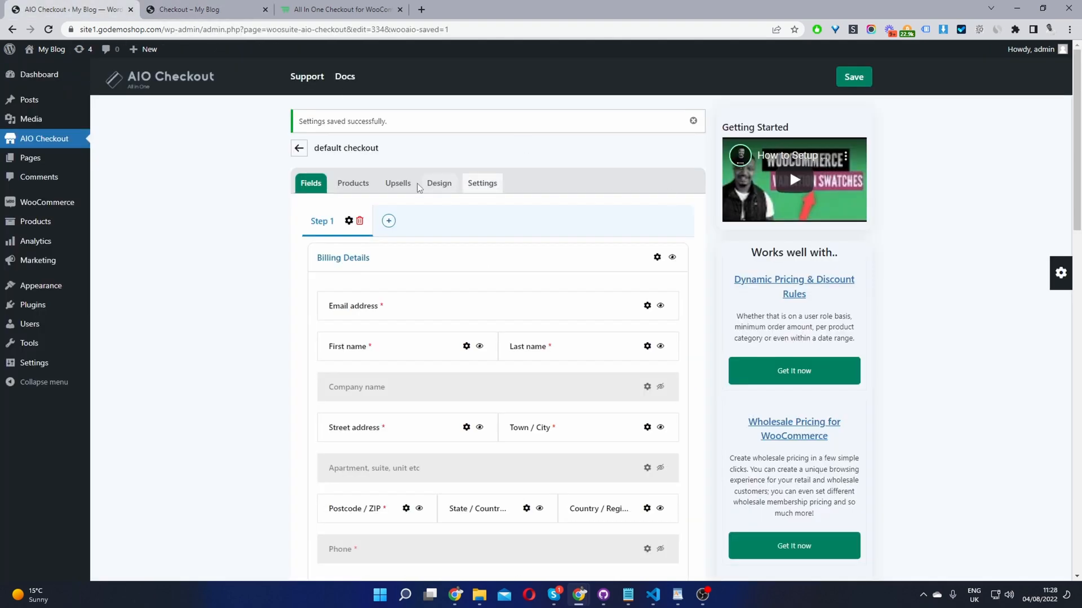
Set the Design column layout to Two columns and save.
{"action": "left_click", "coordinate": [438, 182]}
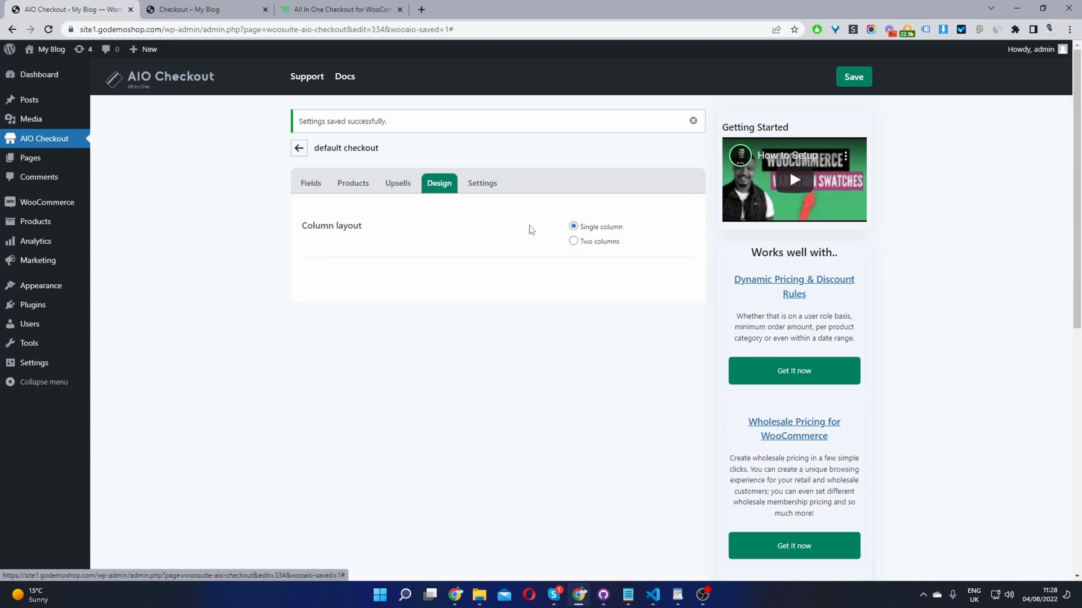
{"action": "left_click", "coordinate": [574, 242]}
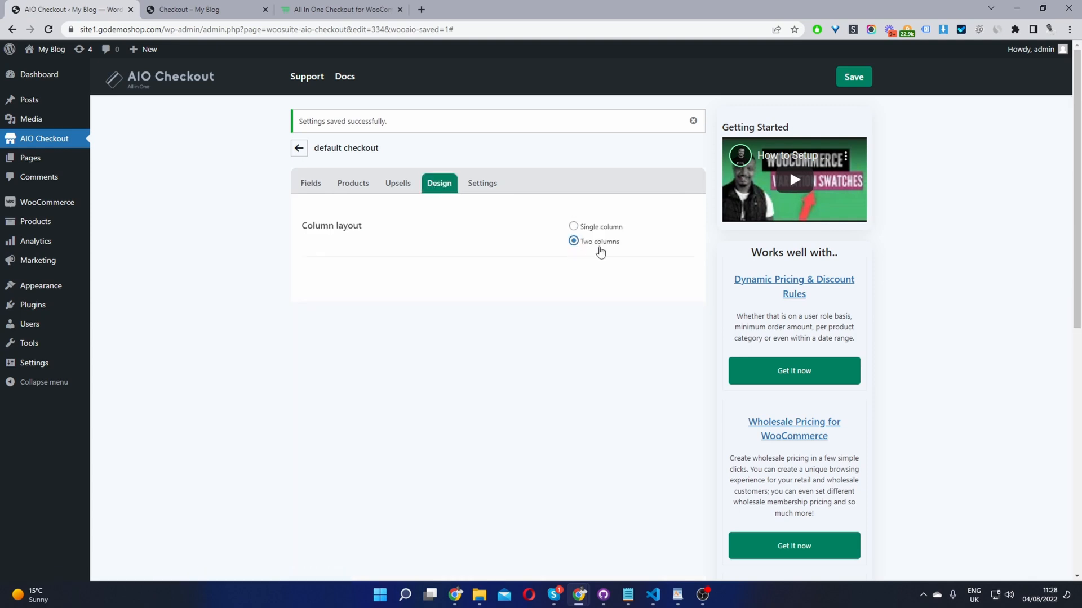
{"action": "mouse_move", "coordinate": [556, 256]}
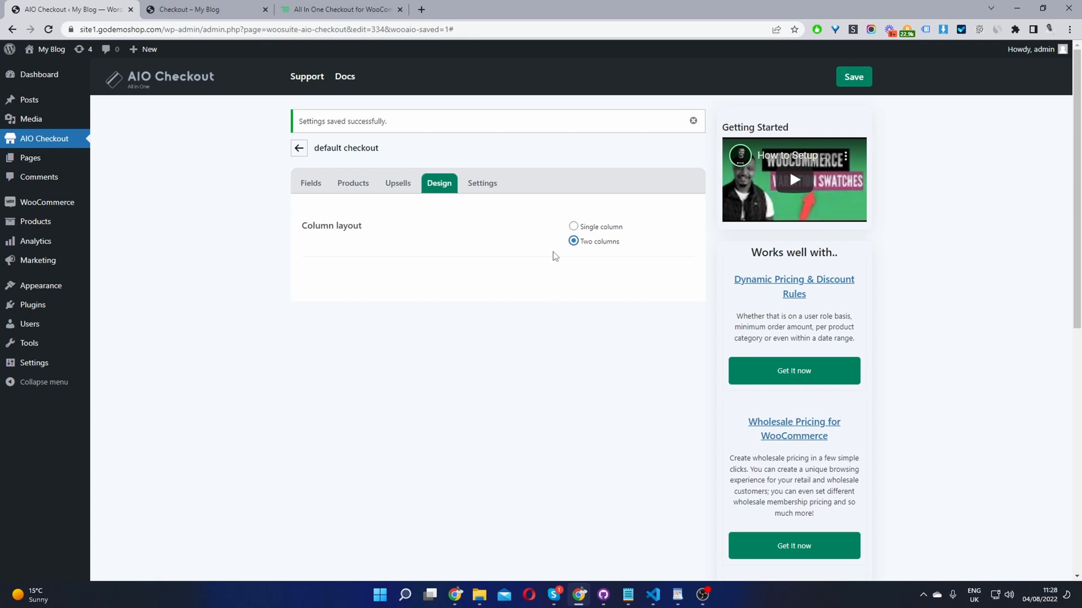
{"action": "mouse_move", "coordinate": [587, 260]}
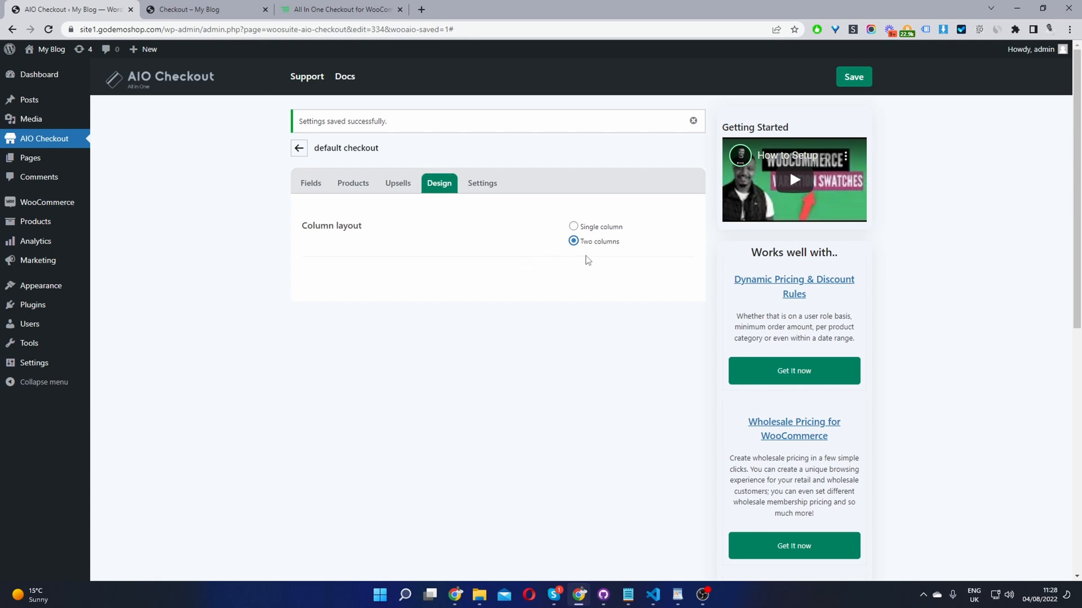
{"action": "mouse_move", "coordinate": [864, 94]}
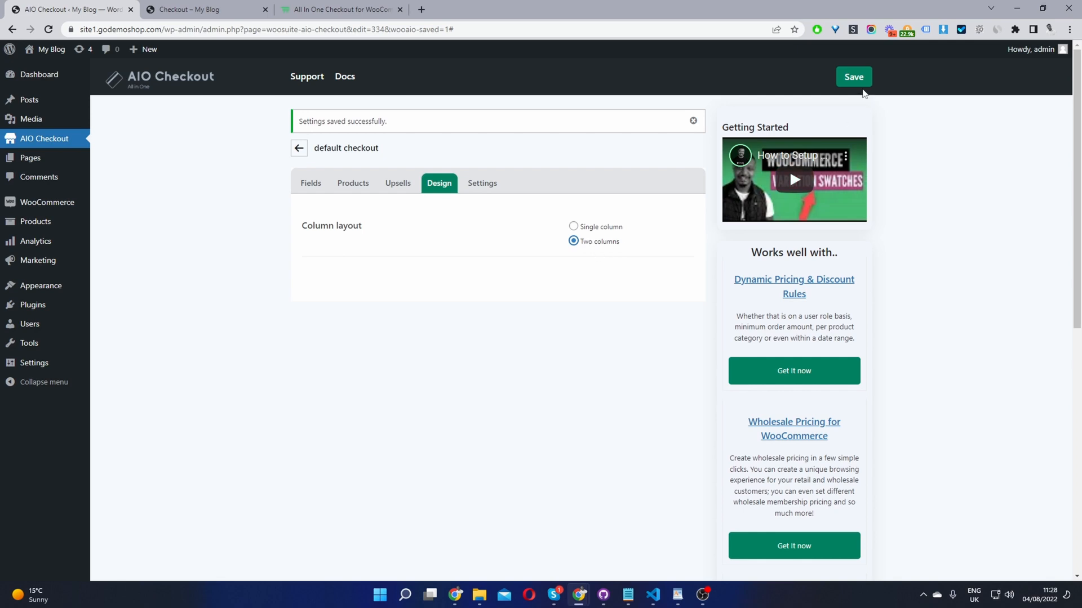
{"action": "left_click", "coordinate": [853, 76]}
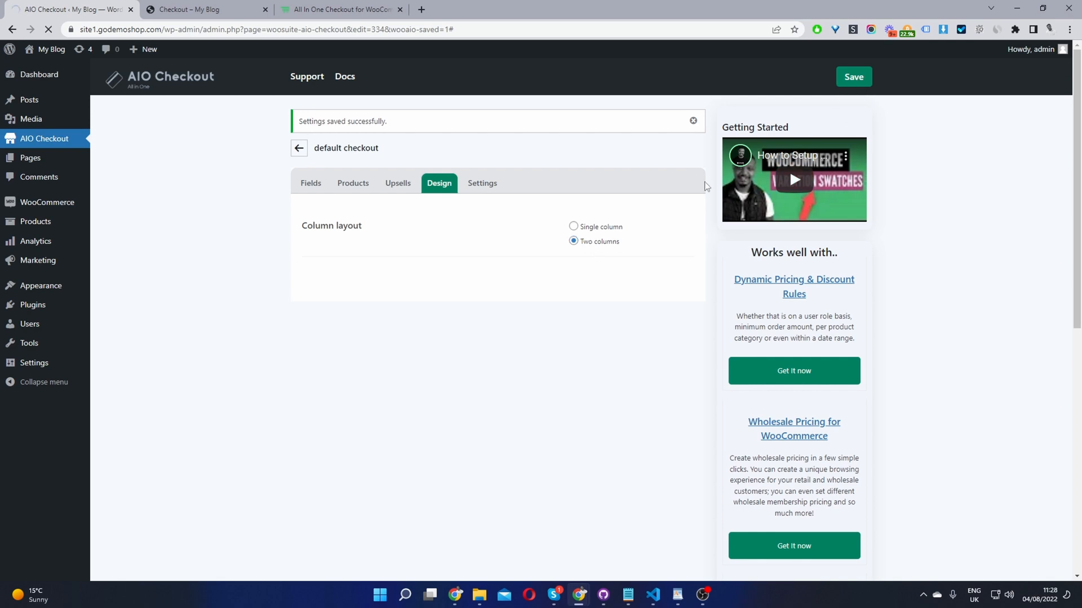
Return to the Fields tab and switch to the store checkout tab.
{"action": "left_click", "coordinate": [310, 182]}
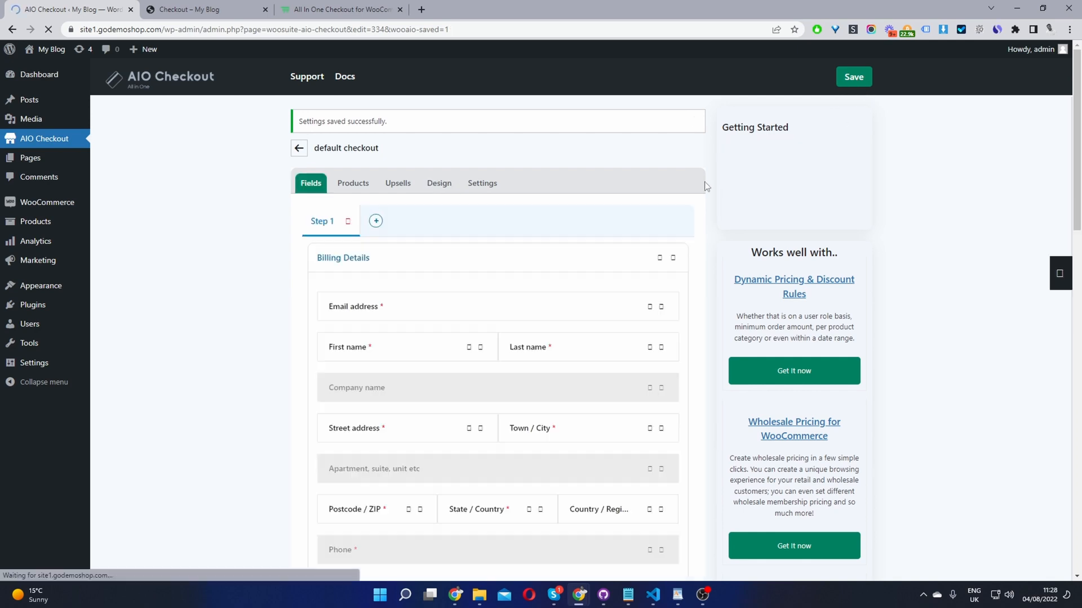
{"action": "left_click", "coordinate": [187, 9]}
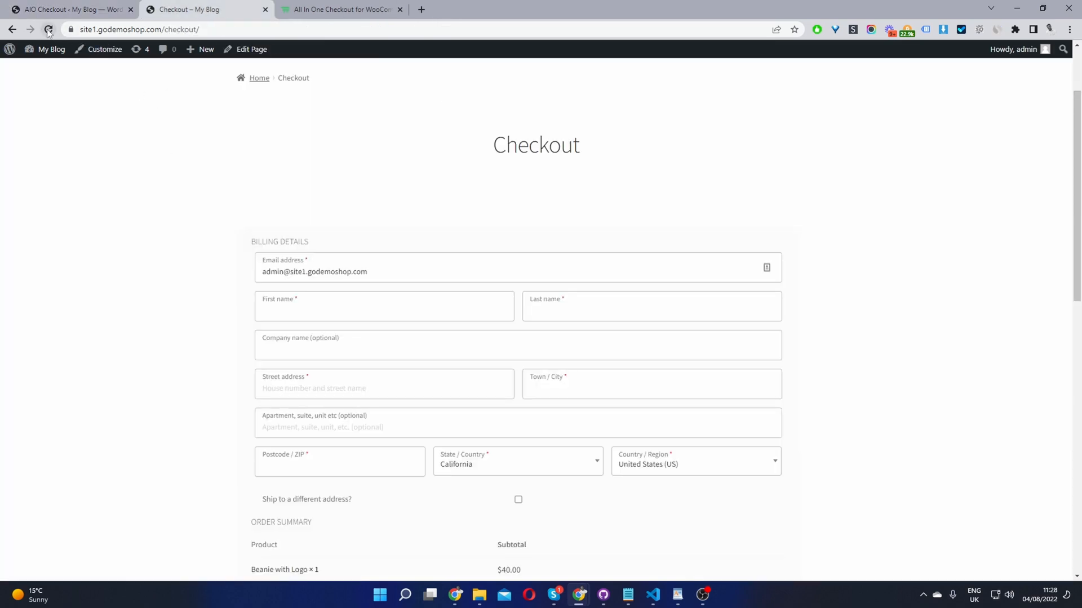
Reload the checkout to view billing and order summary in two columns.
{"action": "left_click", "coordinate": [47, 29]}
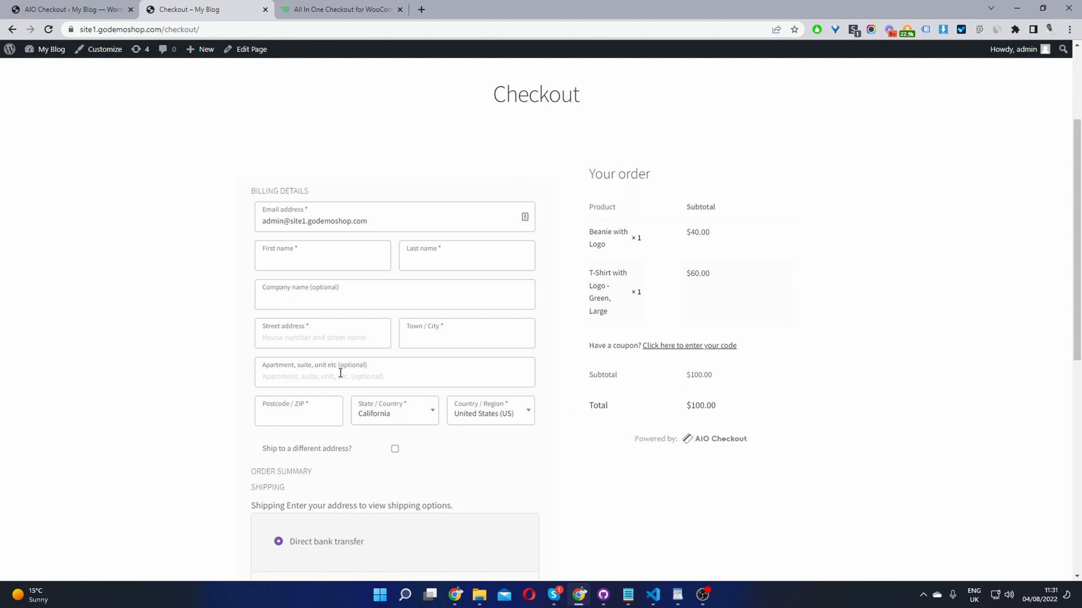
{"action": "scroll", "scroll_direction": "down", "scroll_amount": 3}
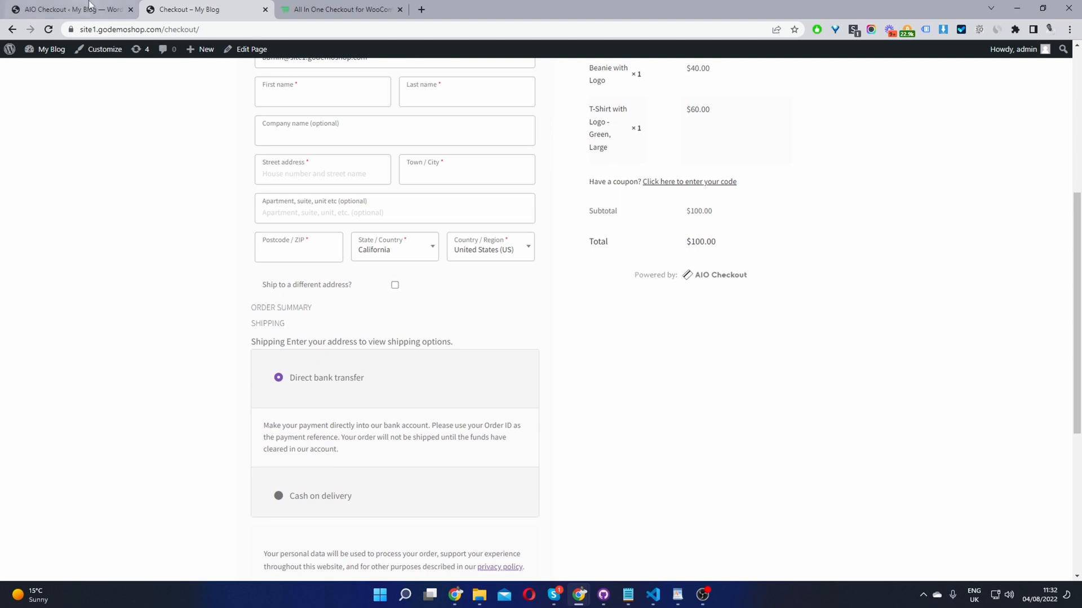
{"action": "left_click", "coordinate": [65, 9]}
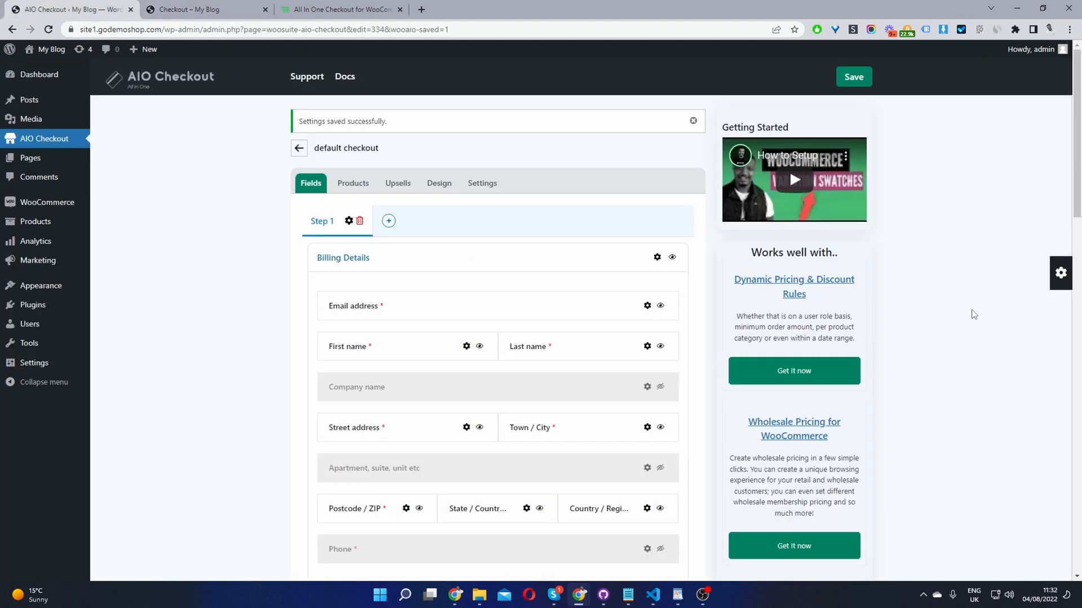
Add a Checkbox field below Phone labelled 'teasJDABF asFHnasfjsa'.
{"action": "left_click", "coordinate": [1061, 272]}
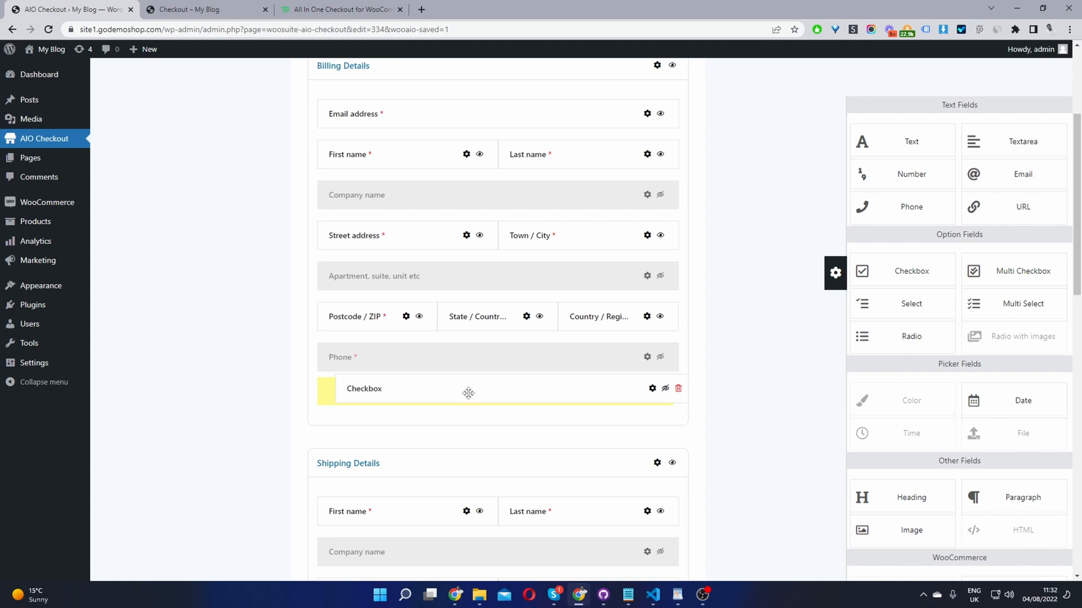
{"action": "mouse_move", "coordinate": [633, 397]}
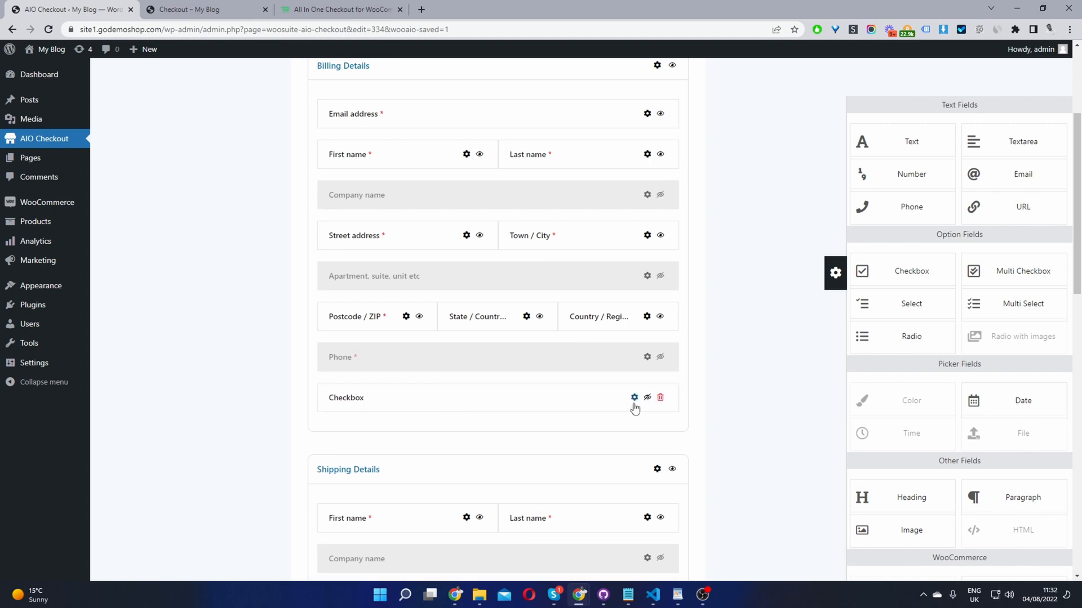
{"action": "left_click", "coordinate": [634, 398]}
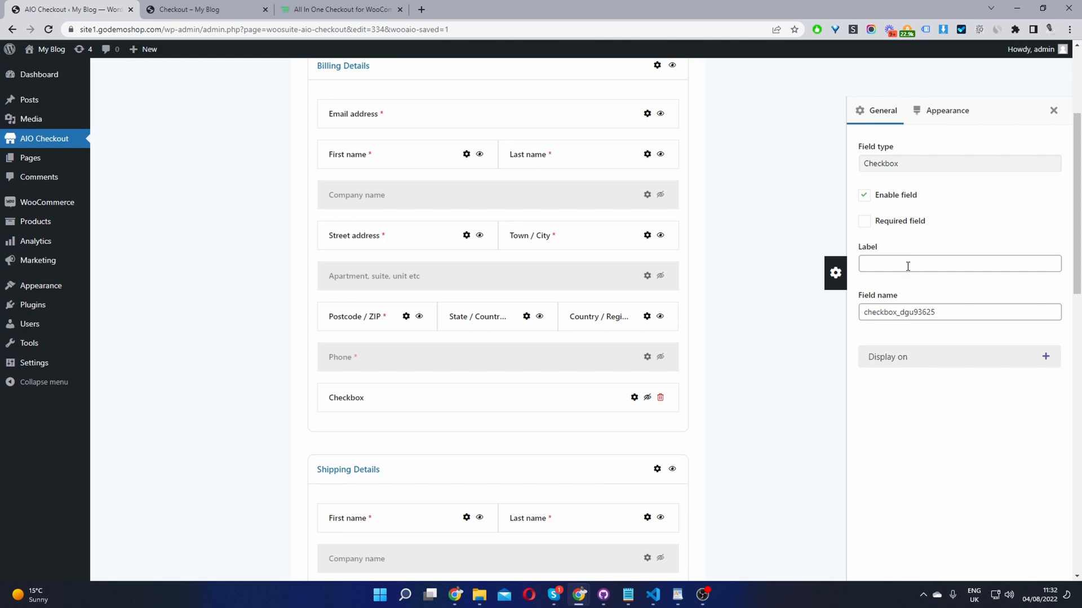
{"action": "left_click", "coordinate": [958, 264]}
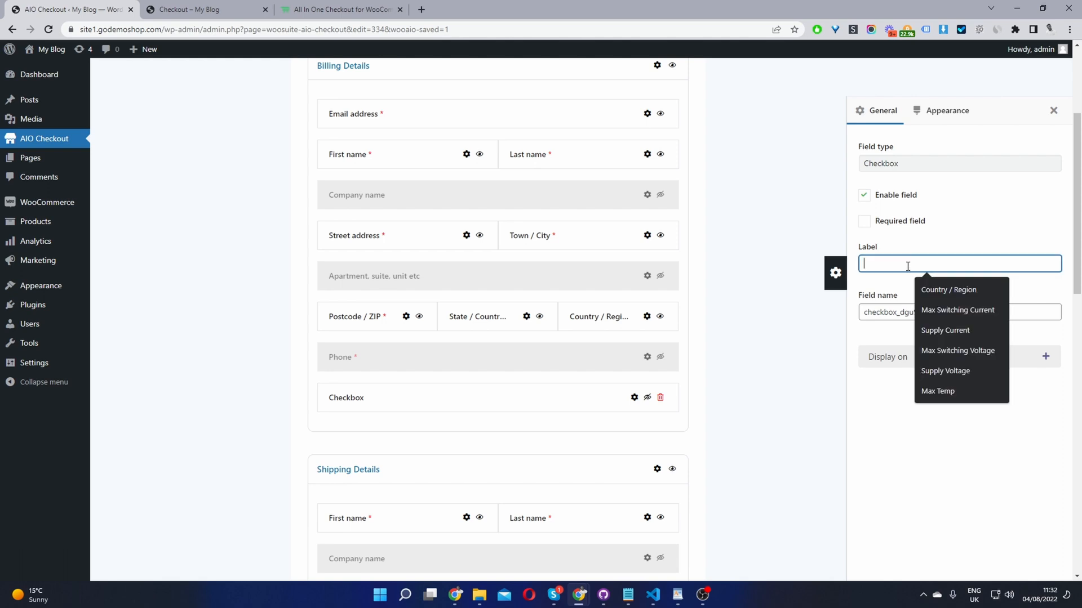
{"action": "type", "text": "teasJDABF asFHnasfjsa"}
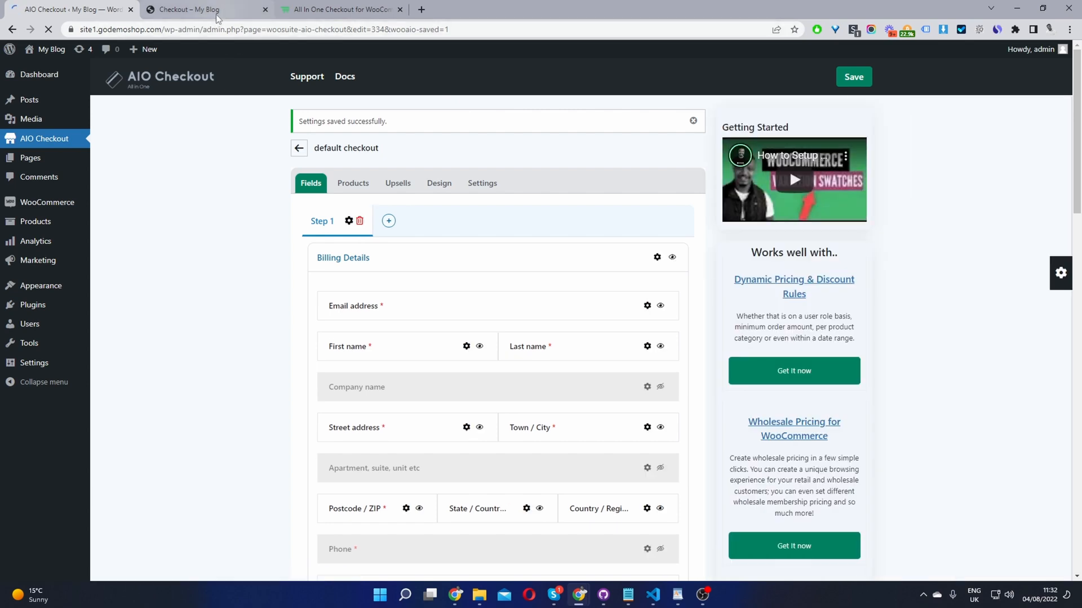
Tick the new labelled checkbox under the billing address fields.
{"action": "left_click", "coordinate": [200, 9]}
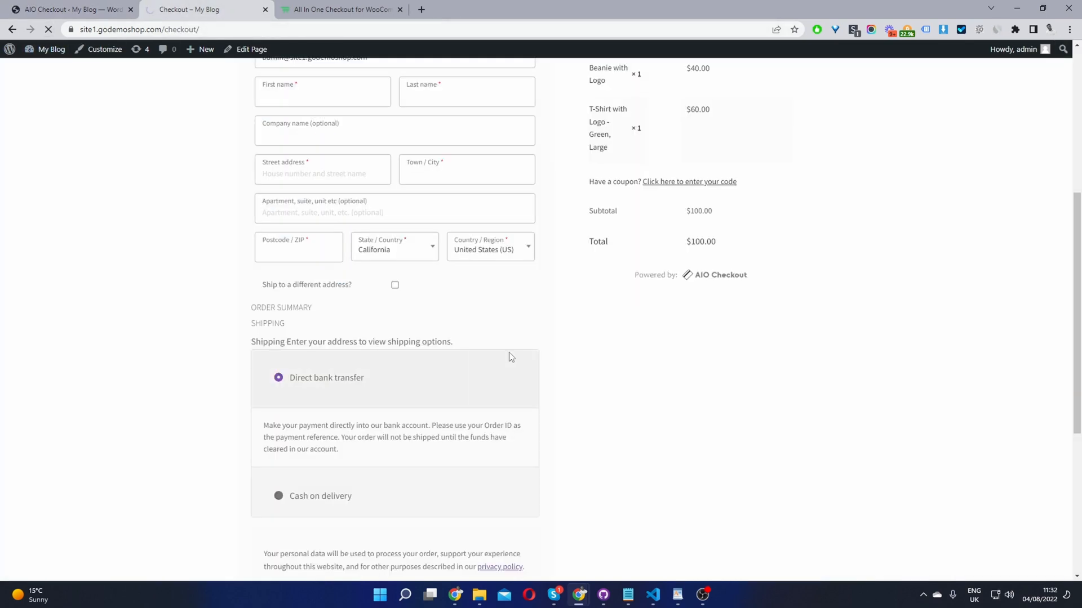
{"action": "scroll", "scroll_direction": "up", "scroll_amount": 3}
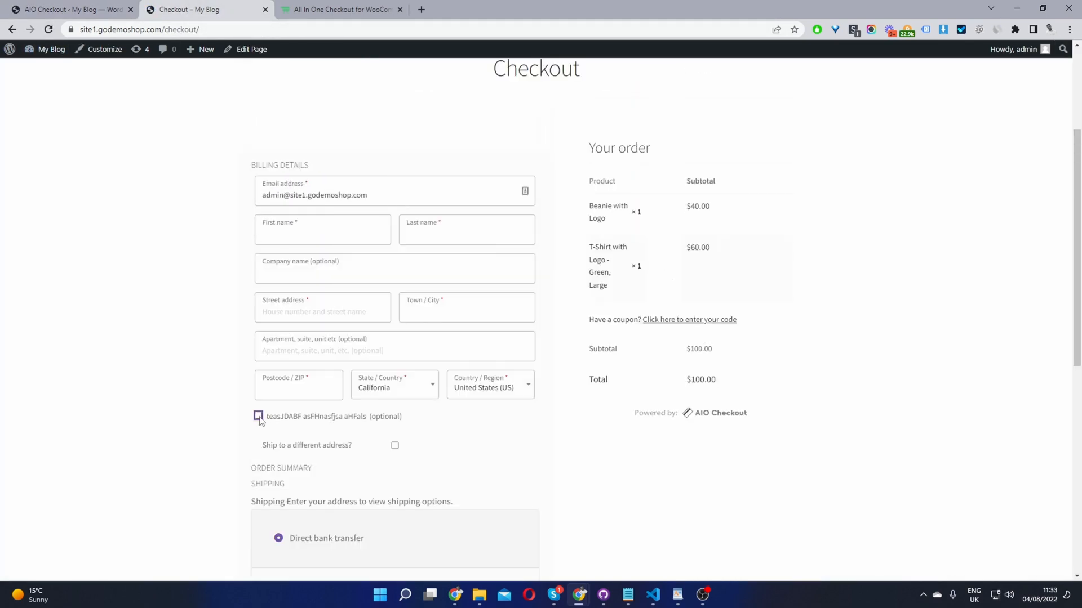
{"action": "left_click", "coordinate": [259, 416]}
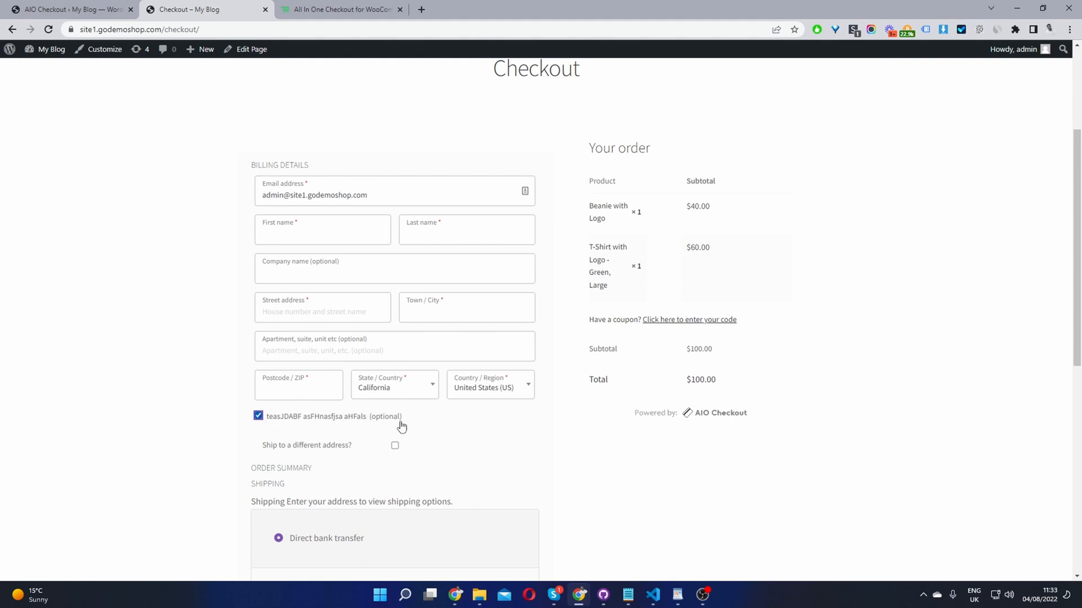